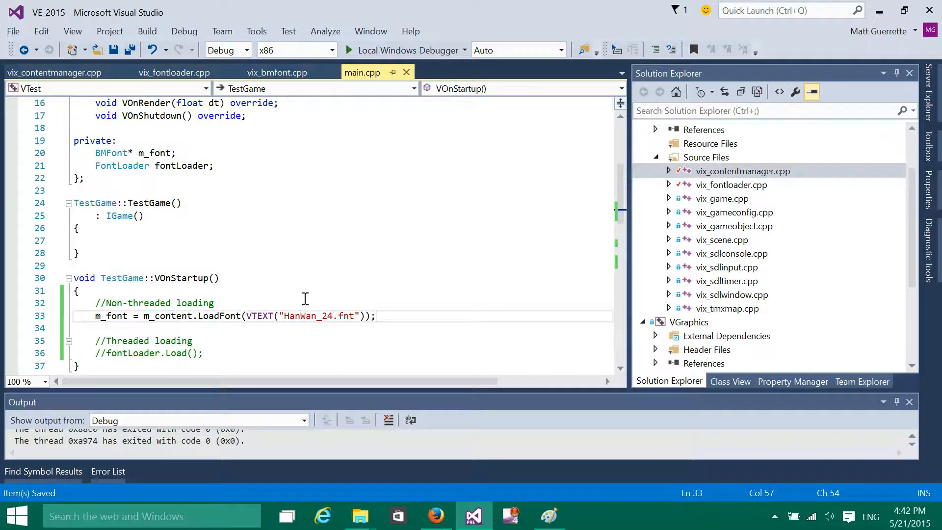
mouse_move(237, 316)
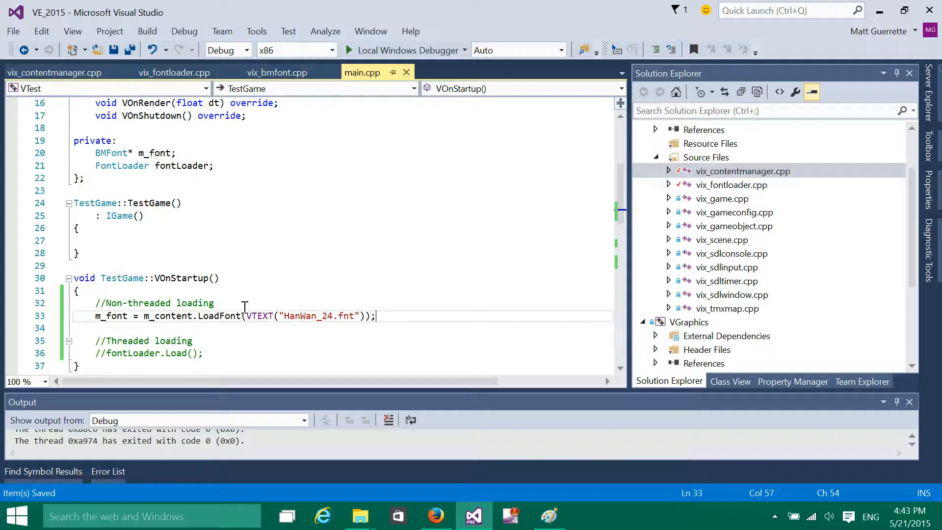
mouse_move(286, 315)
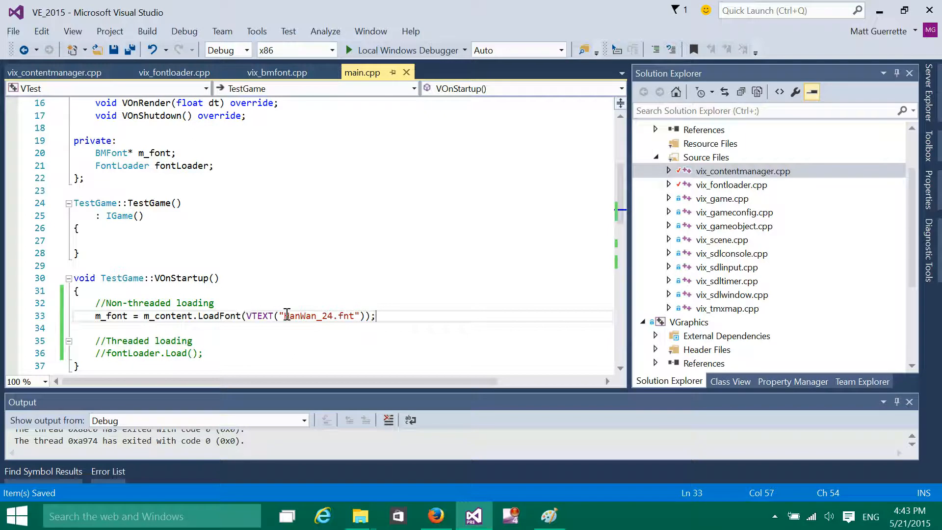
- Mark the HanWan_24.fnt font path being loaded and scroll through main.cpp
left_click(284, 316)
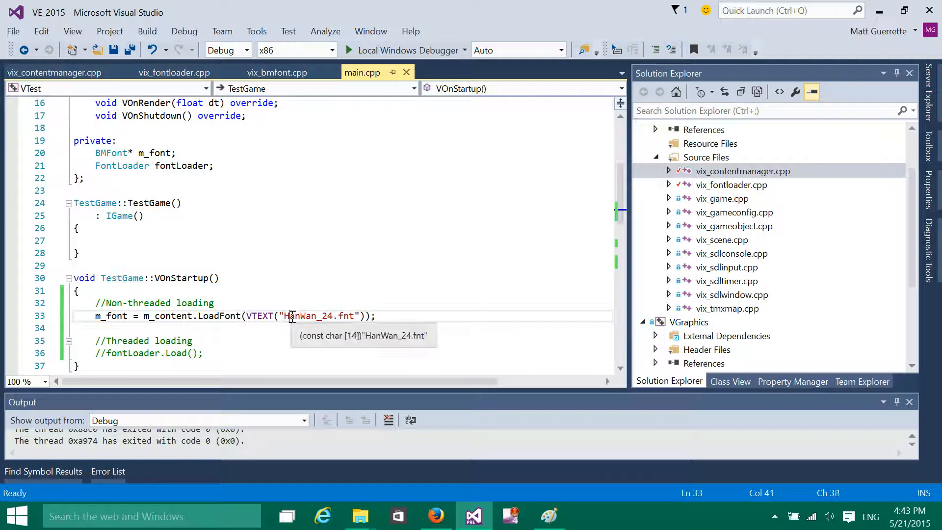
mouse_move(311, 315)
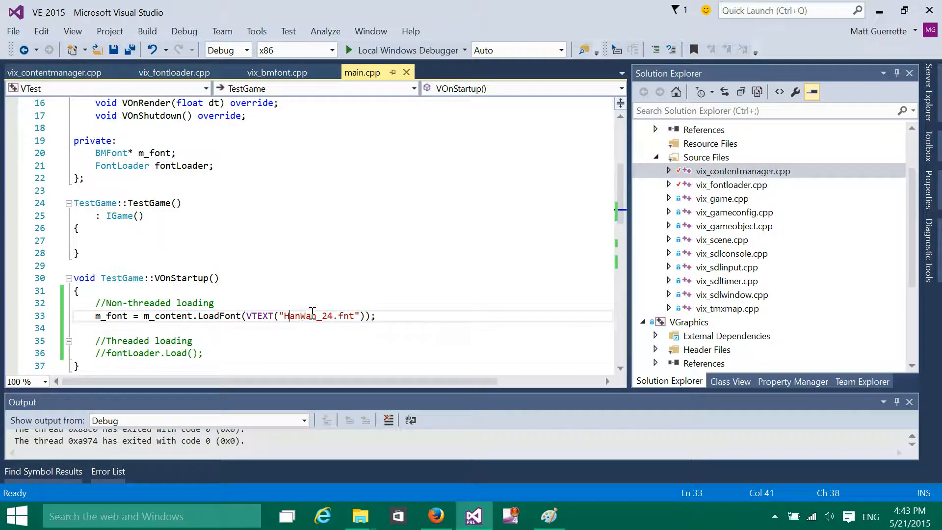
mouse_move(318, 316)
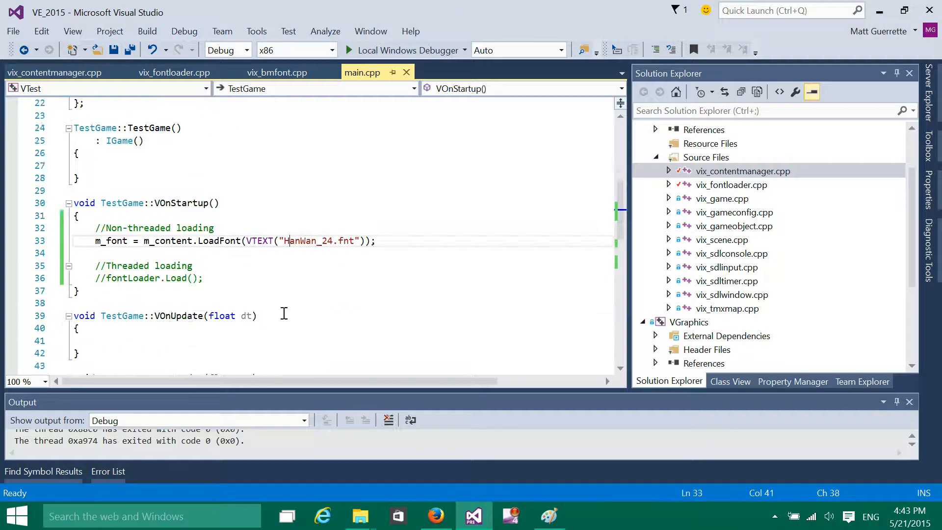
scroll("down", 3)
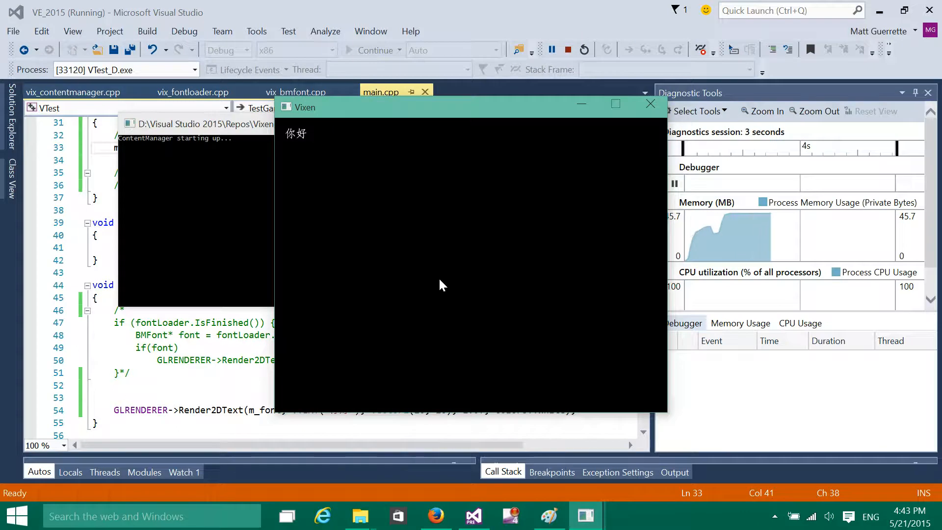
mouse_move(548, 195)
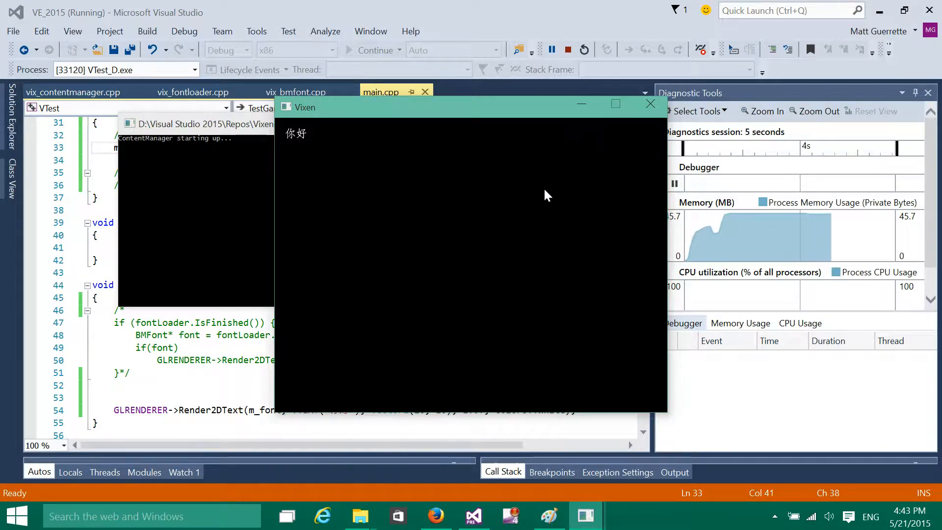
mouse_move(374, 165)
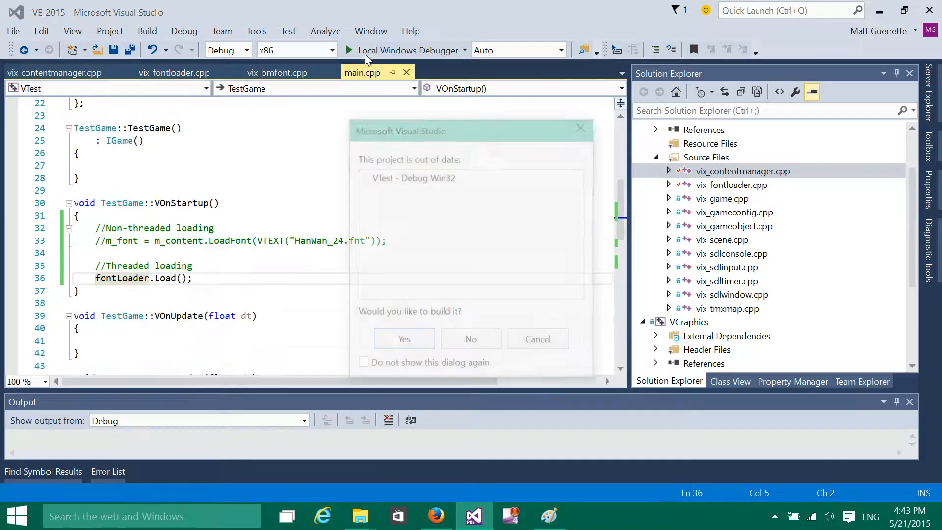
- Confirm building the out-of-date project, then close the Vixen game window after Chinese text renders
left_click(404, 338)
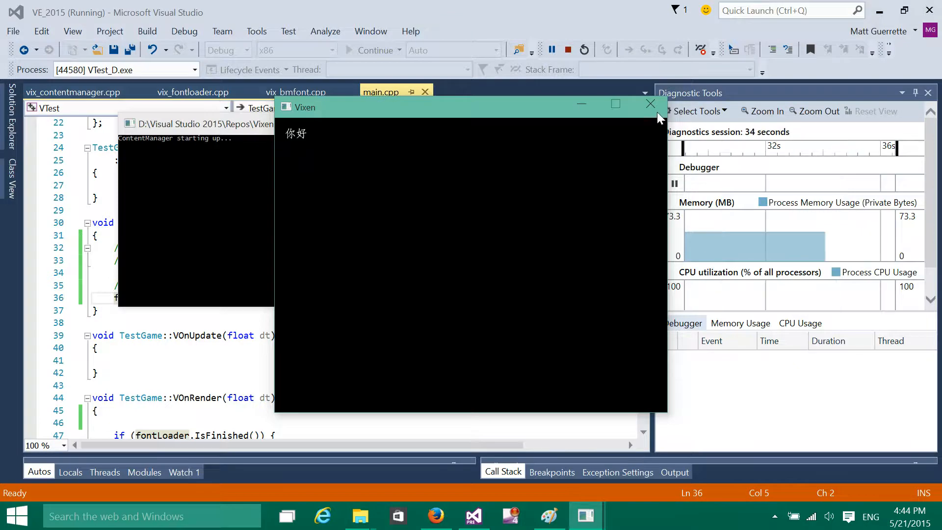
left_click(649, 104)
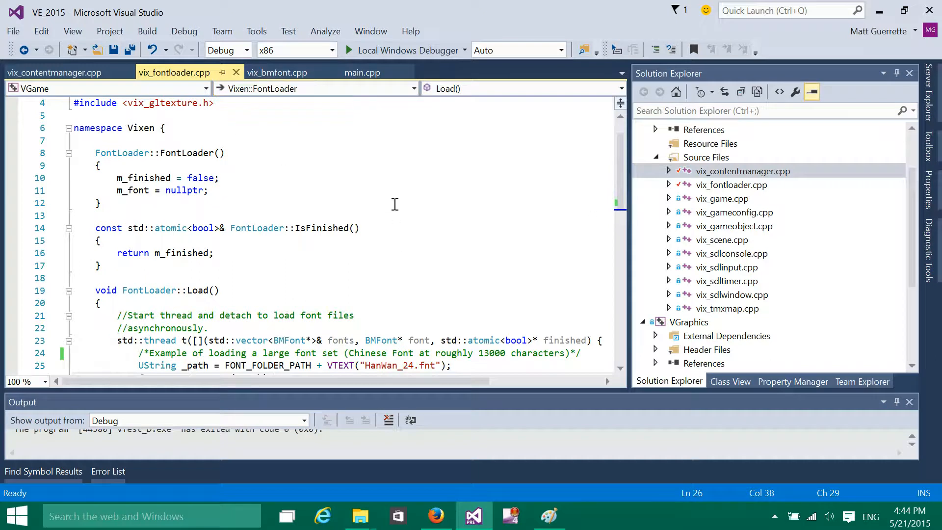
- Scroll to FontLoader::Load and select the font file name it loads
scroll("down", 3)
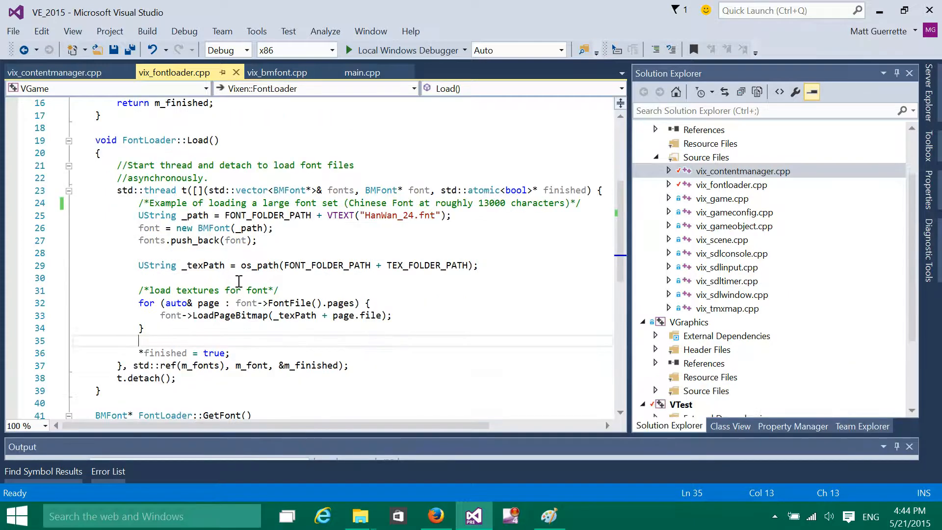
mouse_move(277, 173)
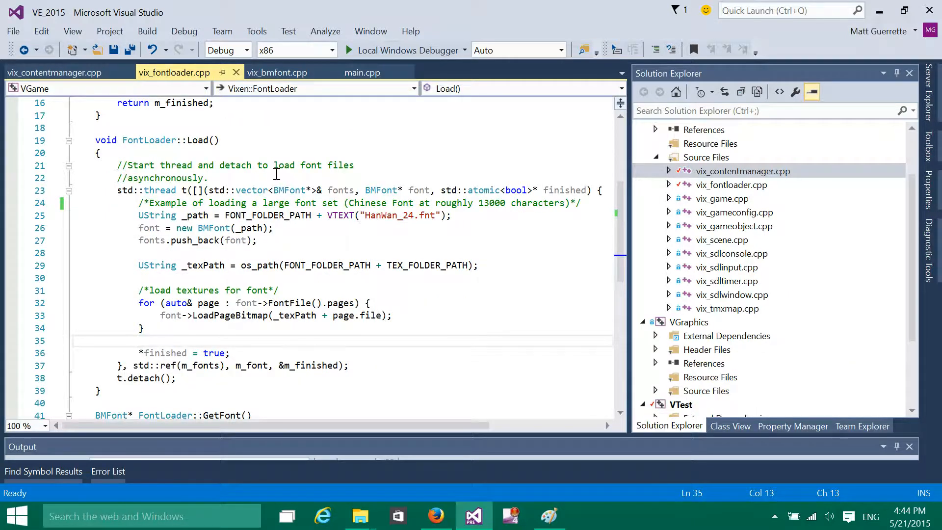
mouse_move(280, 271)
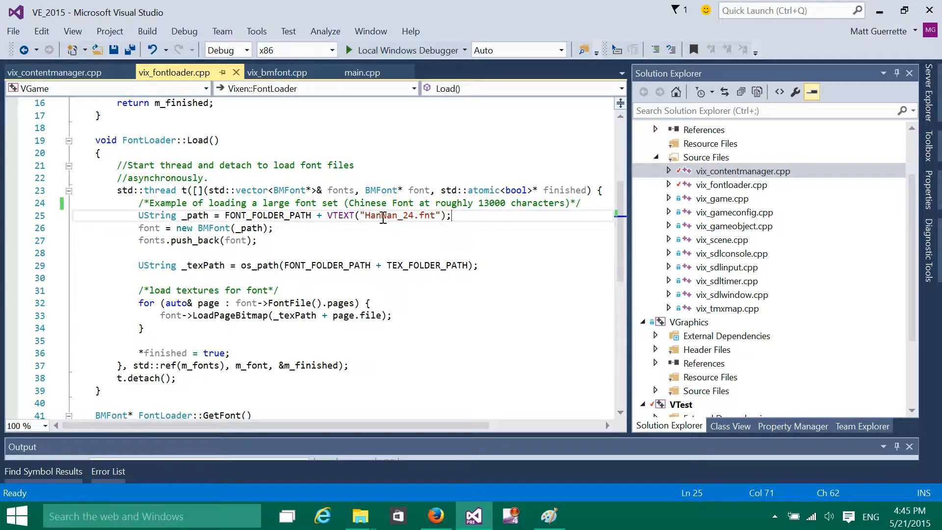
double_click(389, 215)
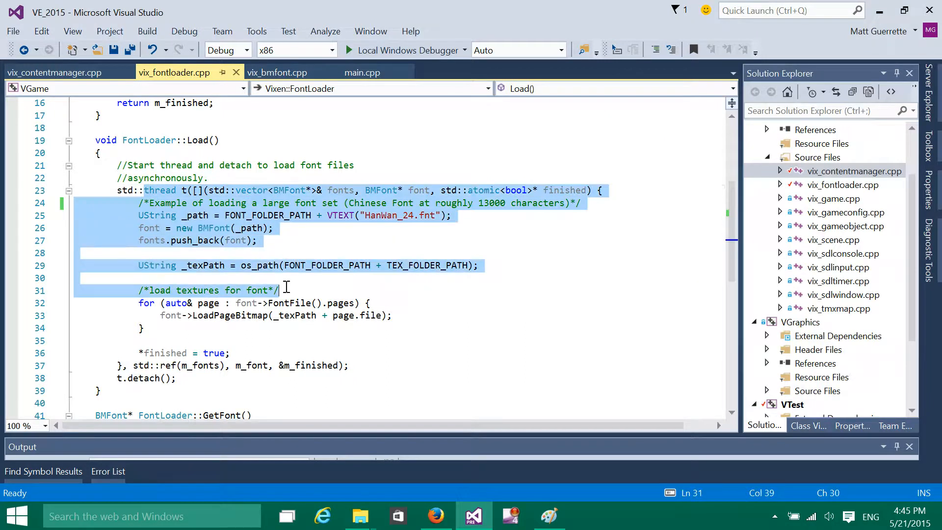
left_click(339, 190)
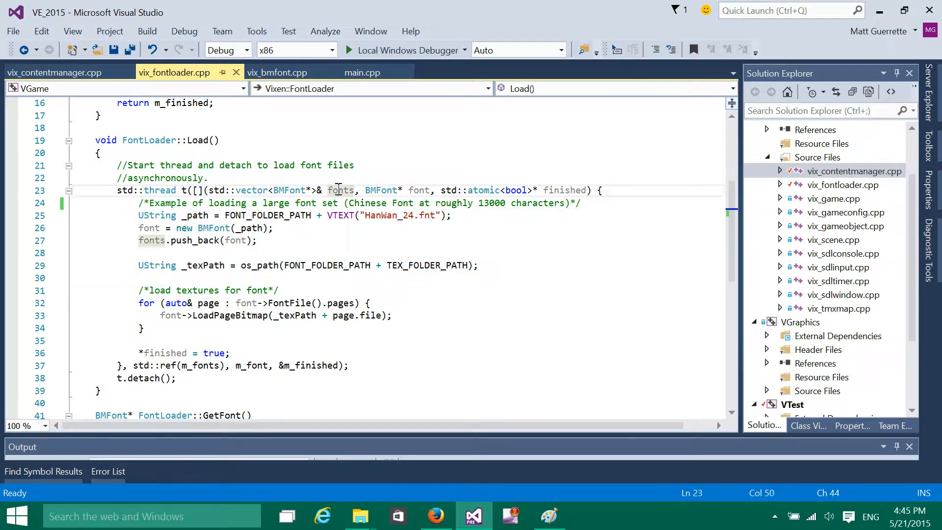
mouse_move(297, 193)
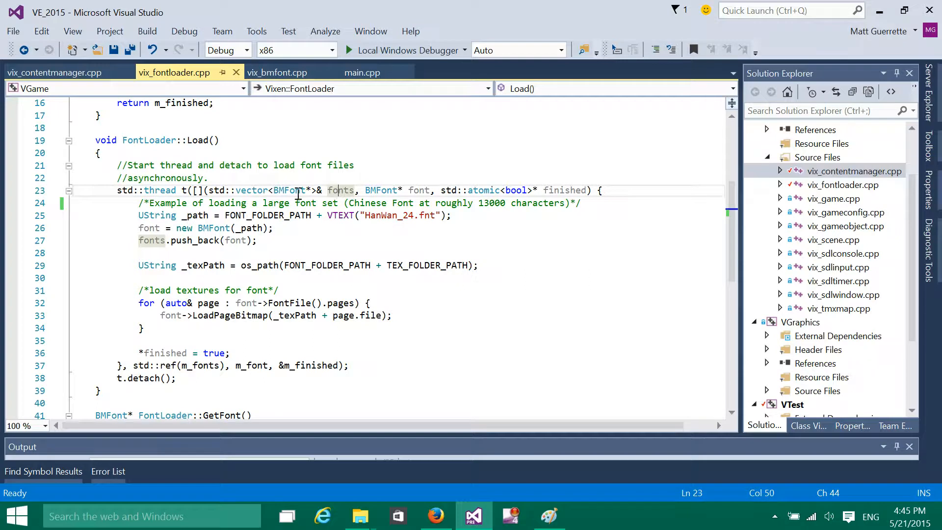
mouse_move(342, 190)
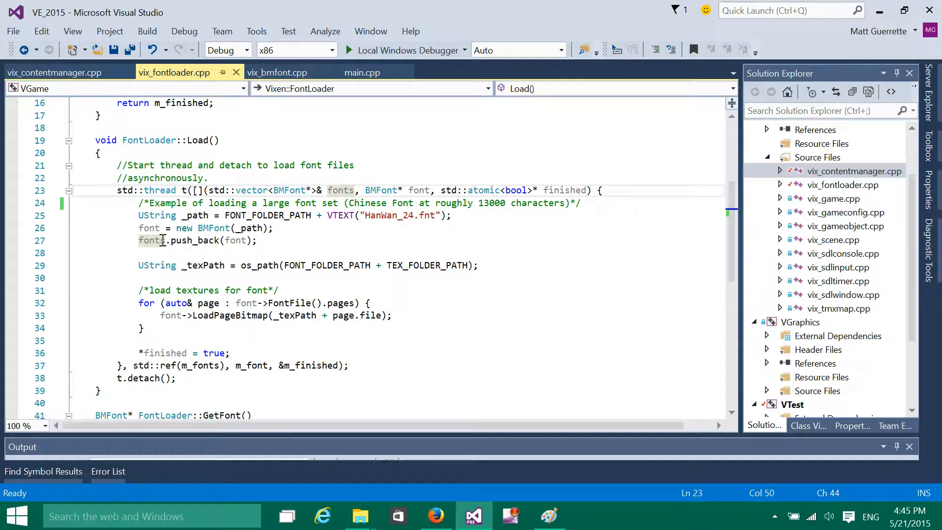
mouse_move(187, 250)
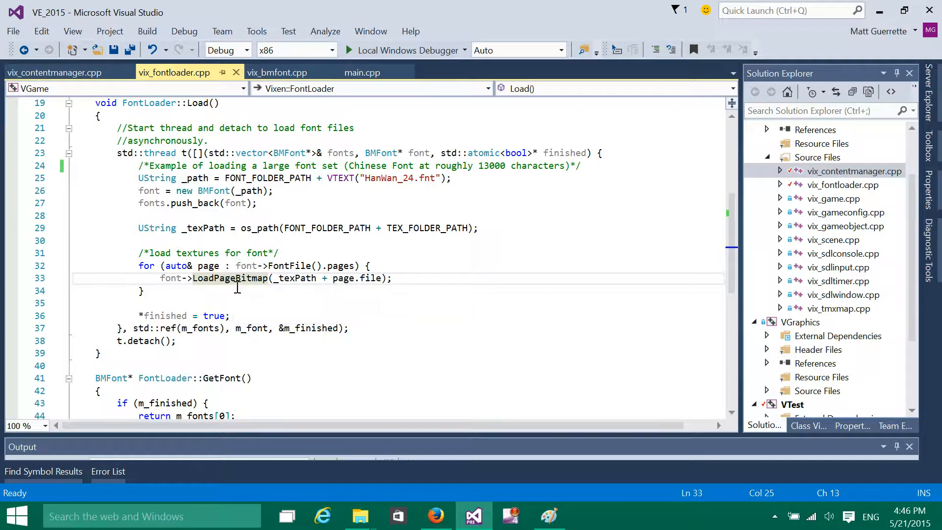
mouse_move(224, 296)
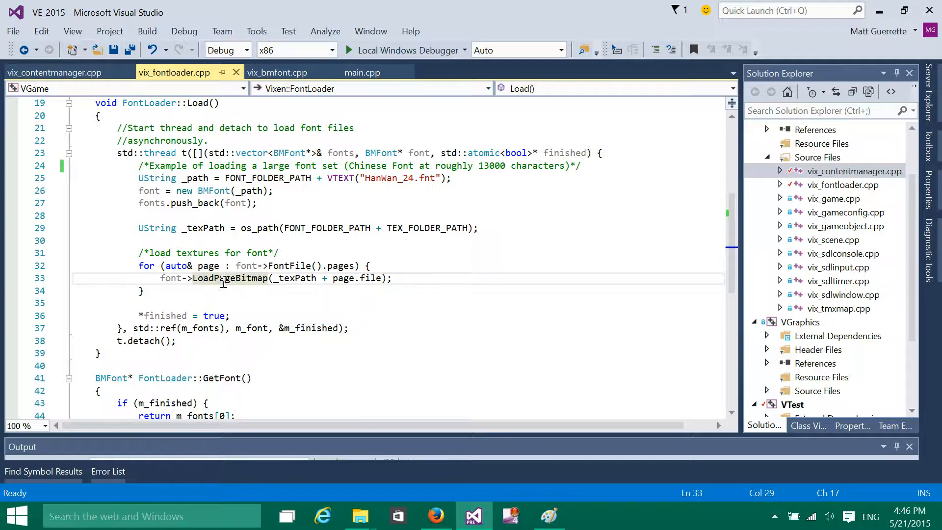
mouse_move(224, 285)
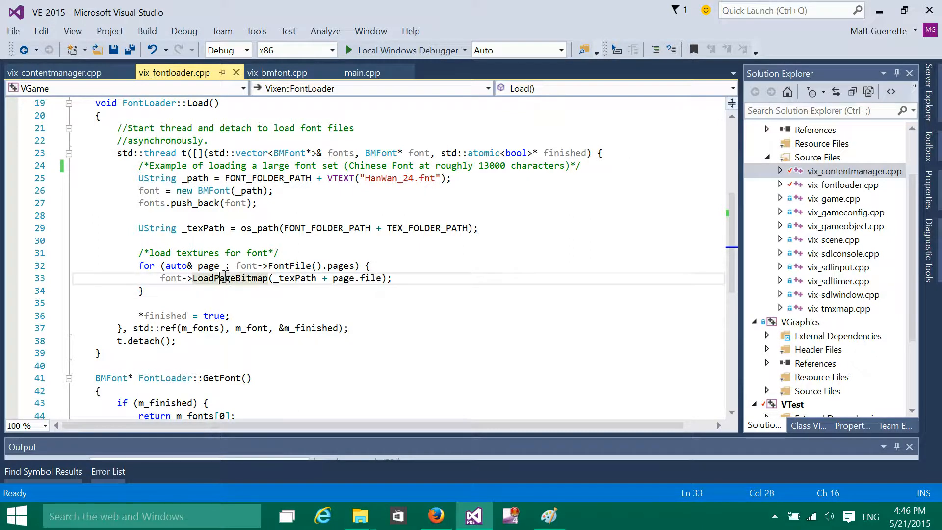
mouse_move(225, 278)
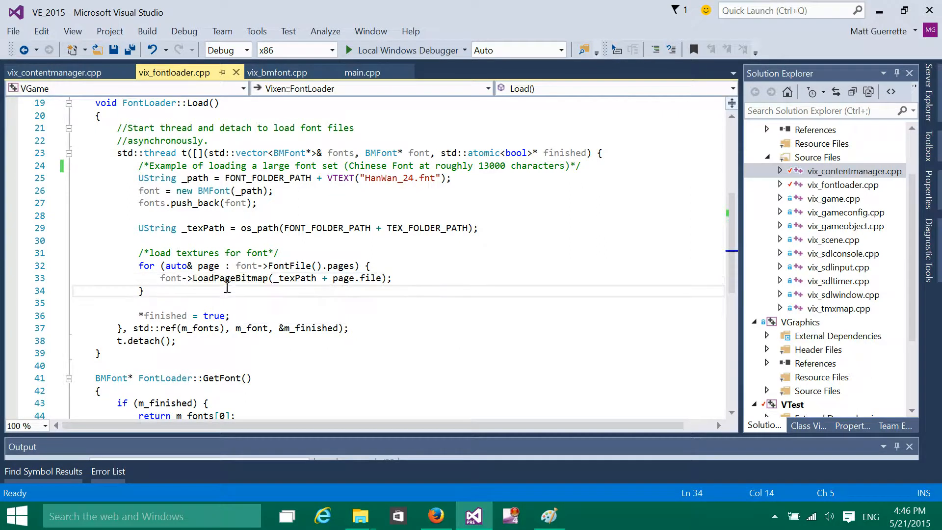
double_click(229, 278)
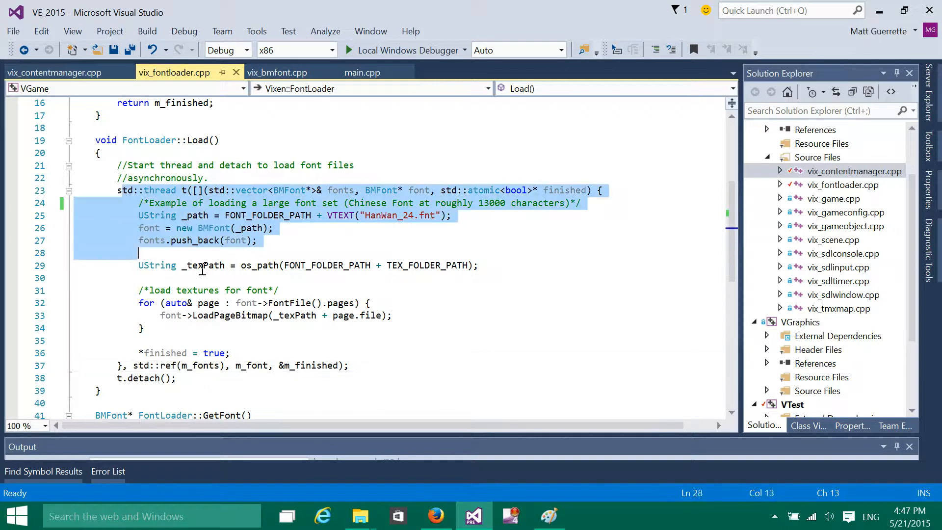
- Inspect the thread arguments std::ref(m_fonts) and m_finished, then mark the t.detach() line
left_click(172, 202)
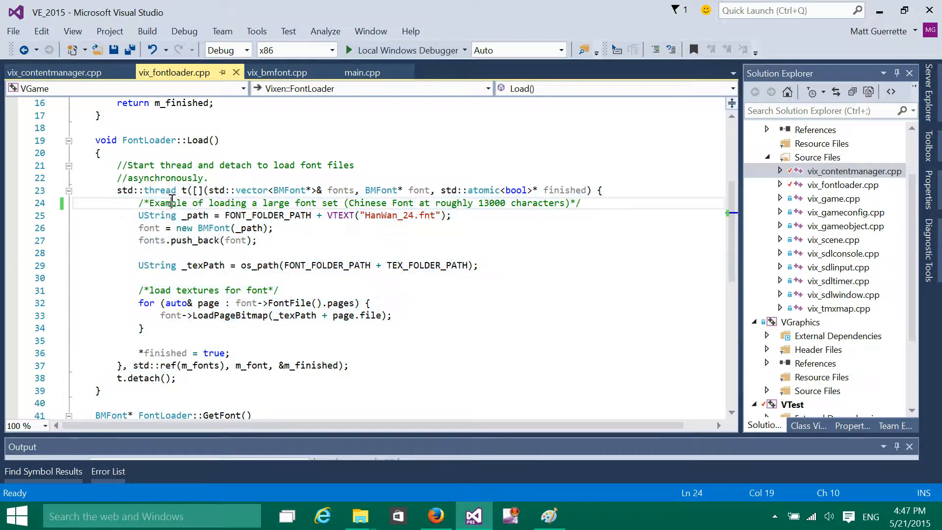
mouse_move(193, 215)
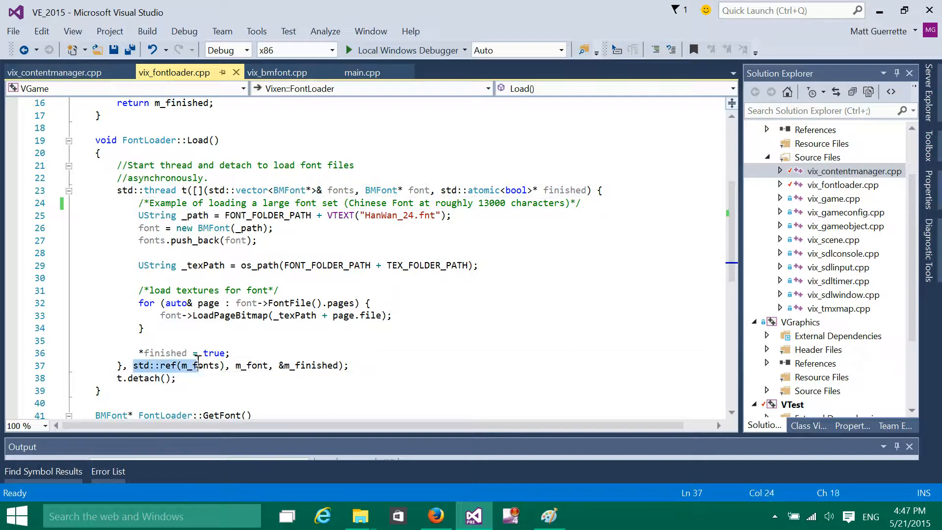
left_click(171, 365)
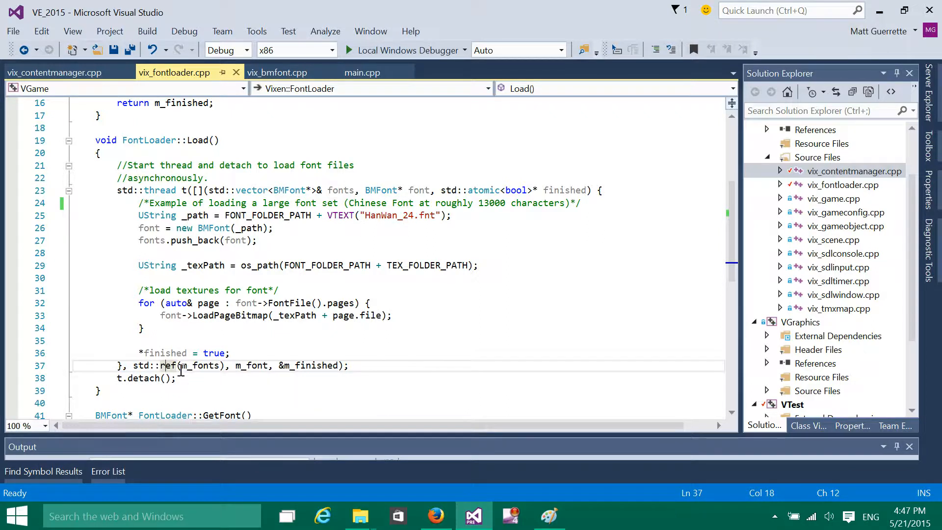
double_click(250, 365)
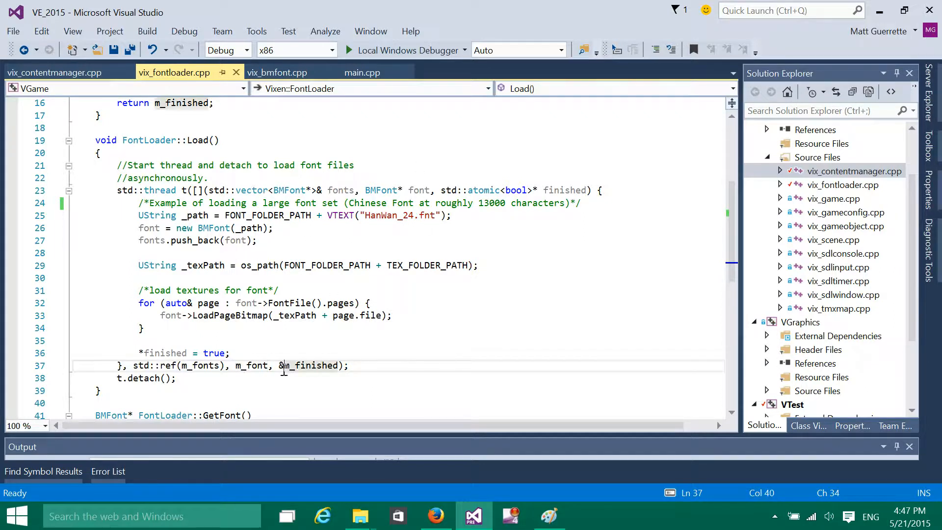
double_click(306, 365)
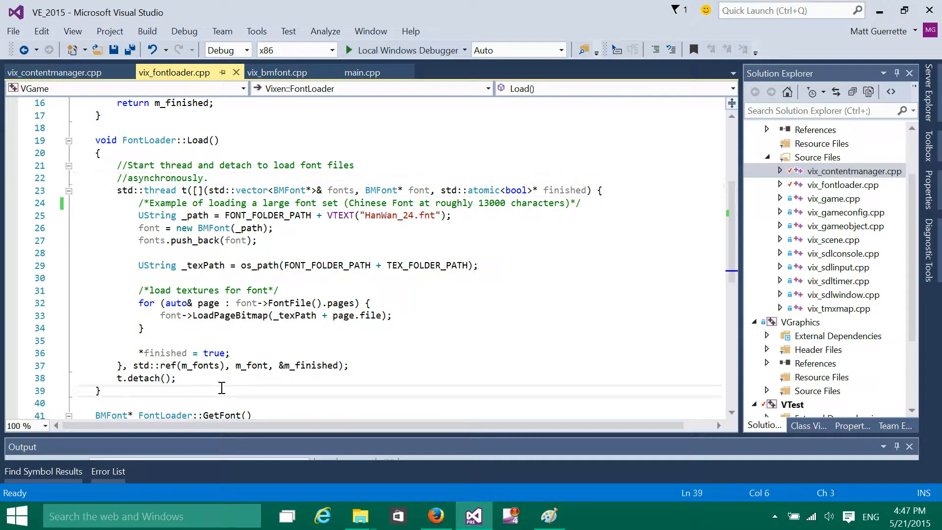
left_click(191, 379)
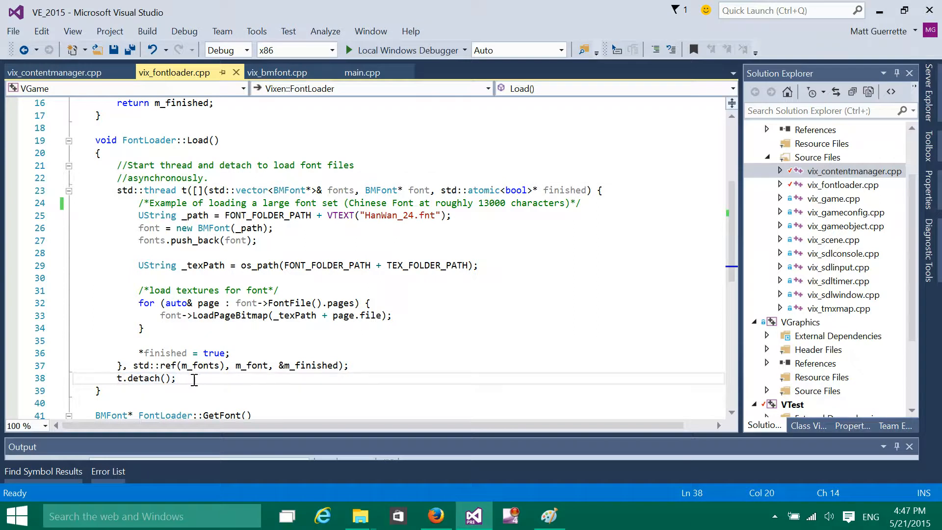
- Add the comment '//run the async thread' after t.detach() and scroll through the Load function
type("//run the")
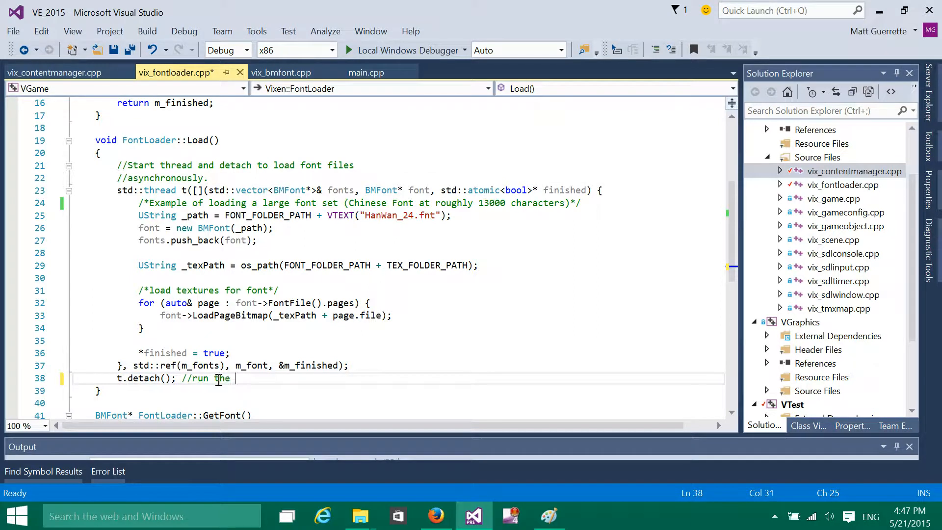
type("async")
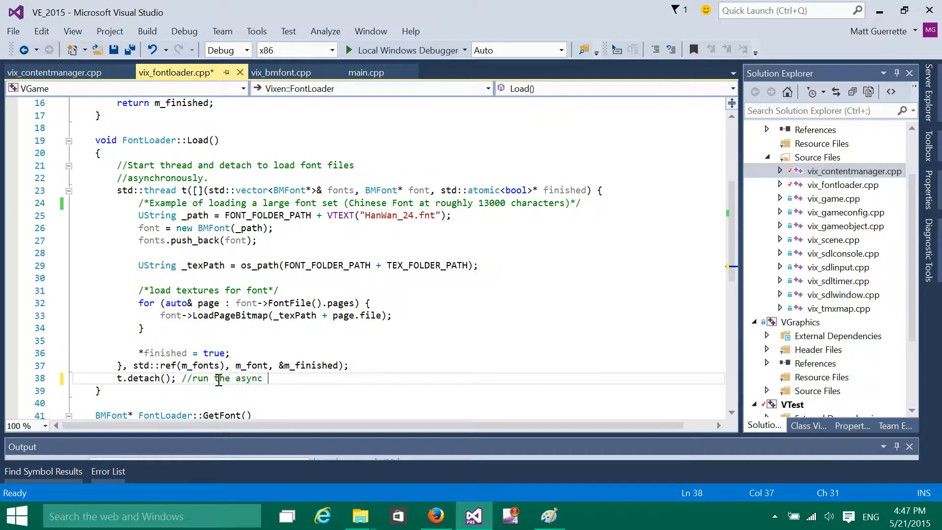
type("thread")
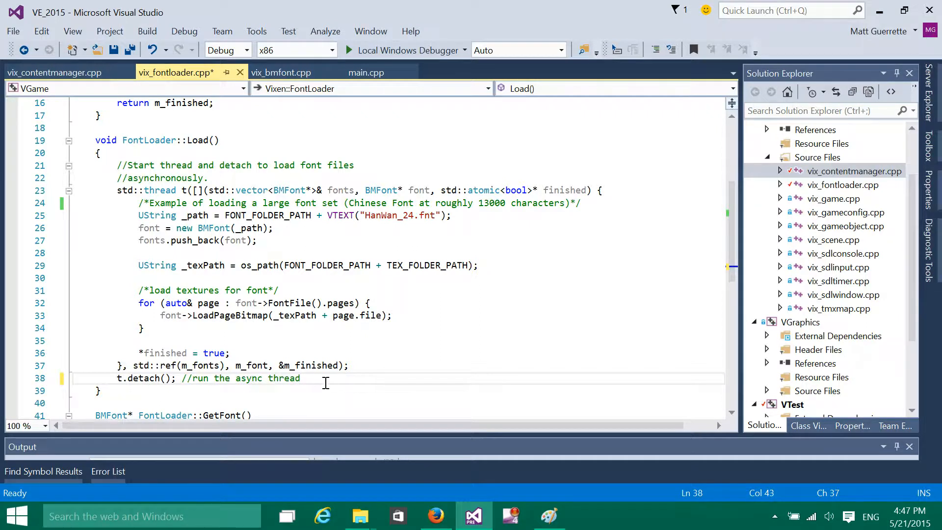
scroll("down", 3)
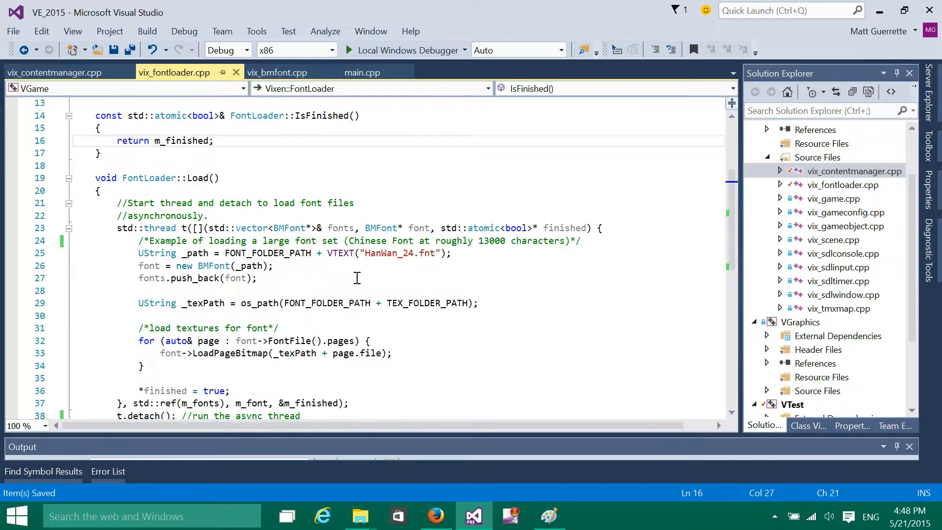
scroll("down", 3)
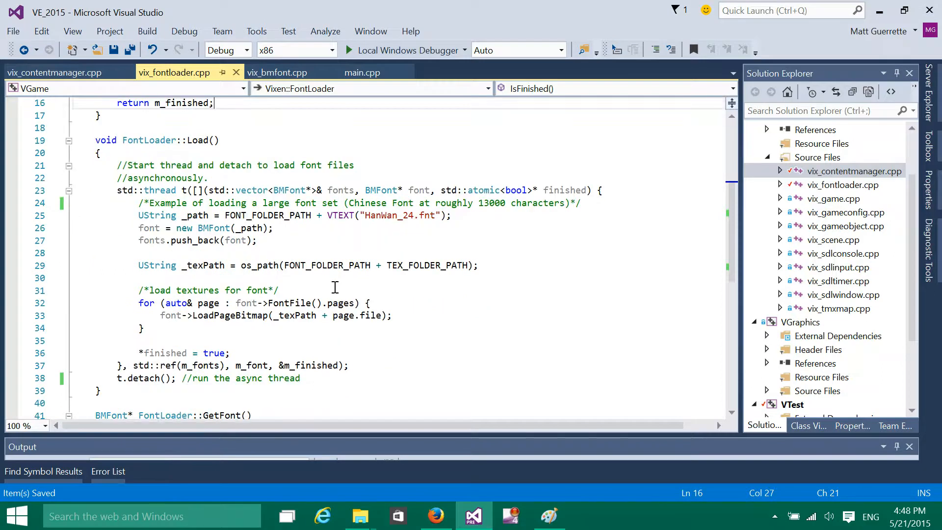
mouse_move(307, 281)
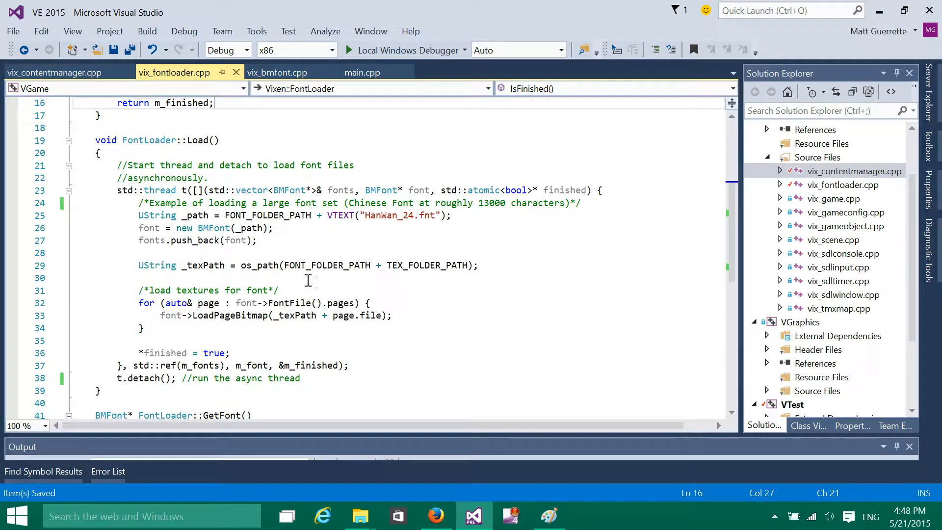
mouse_move(247, 316)
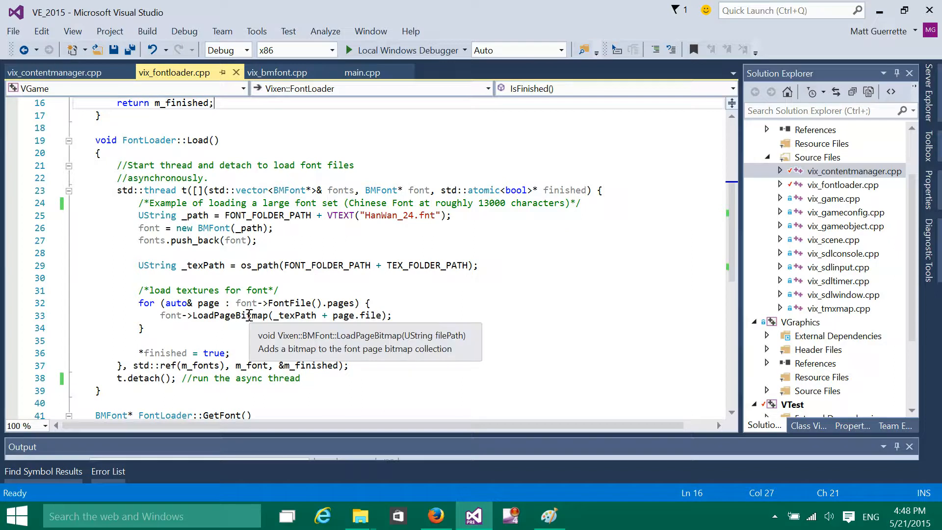
mouse_move(209, 282)
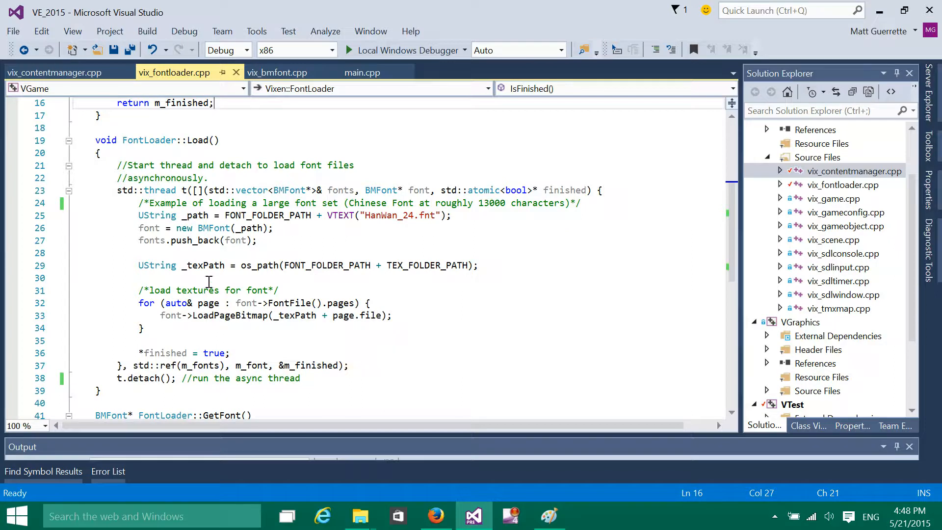
- Show BMFont::InitTextures in vix_bmfont.cpp
left_click(276, 73)
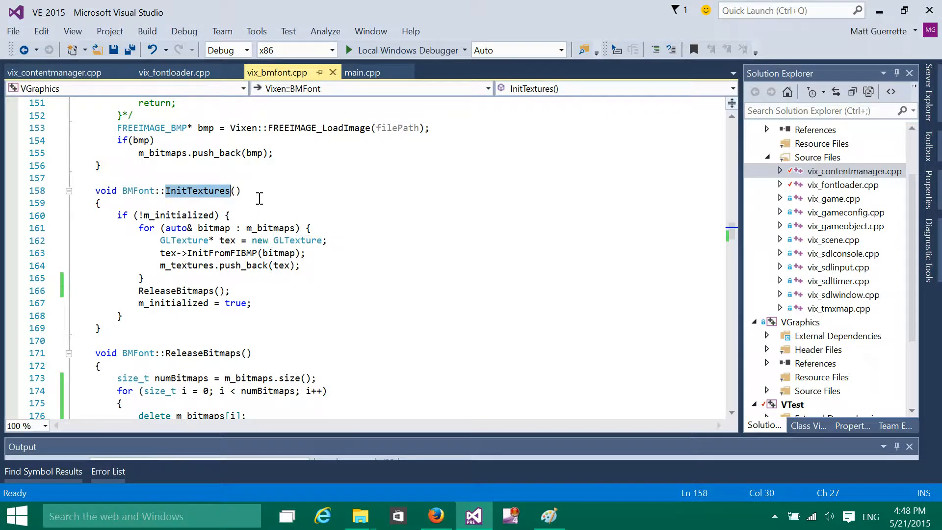
mouse_move(383, 162)
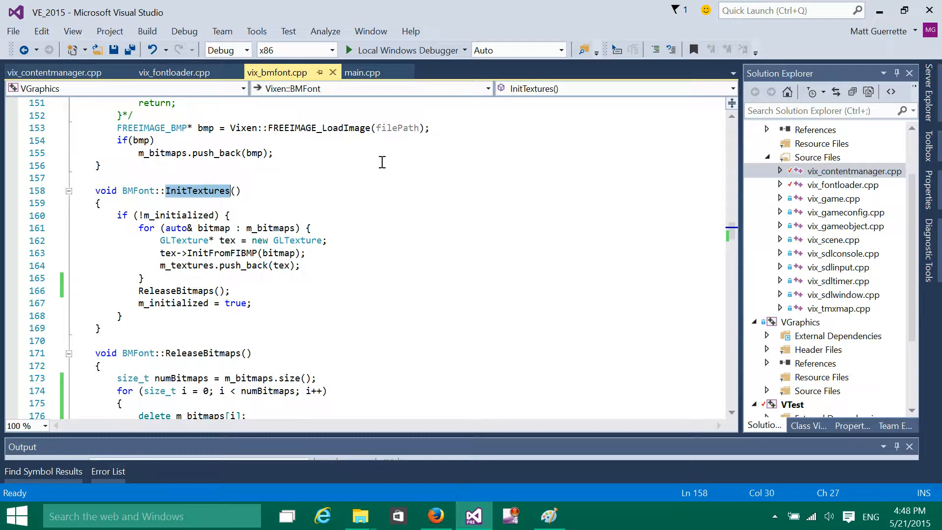
- Review TestGame::VOnRender in main.cpp, highlighting the font variable line and the font null check
left_click(362, 72)
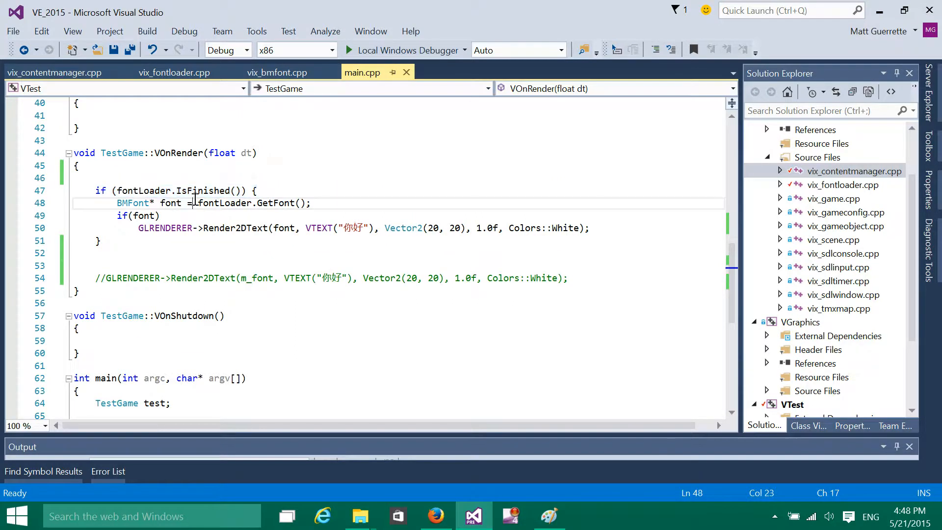
left_click_drag(112, 190, 257, 190)
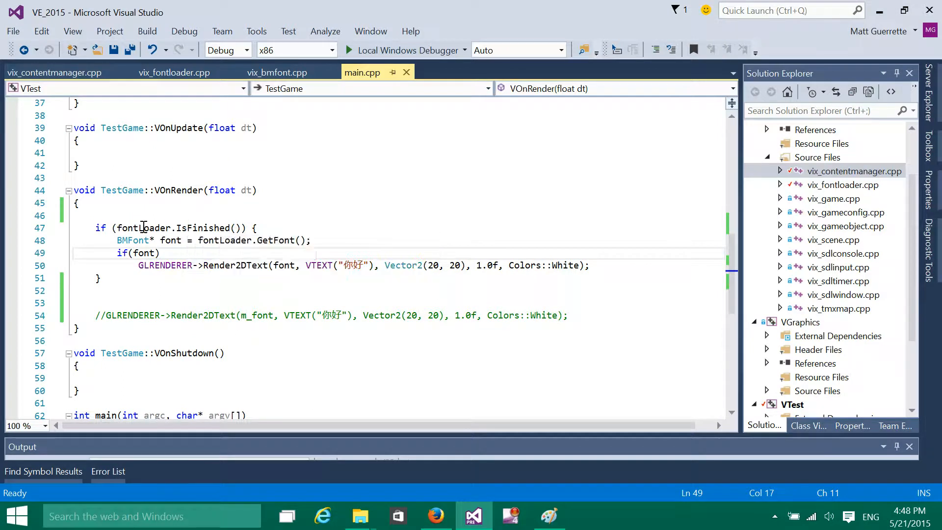
mouse_move(188, 228)
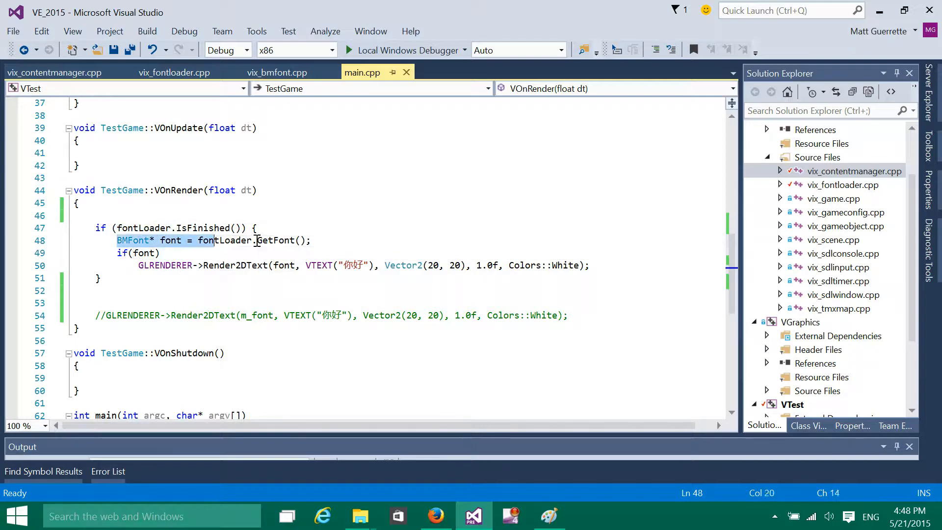
left_click(139, 253)
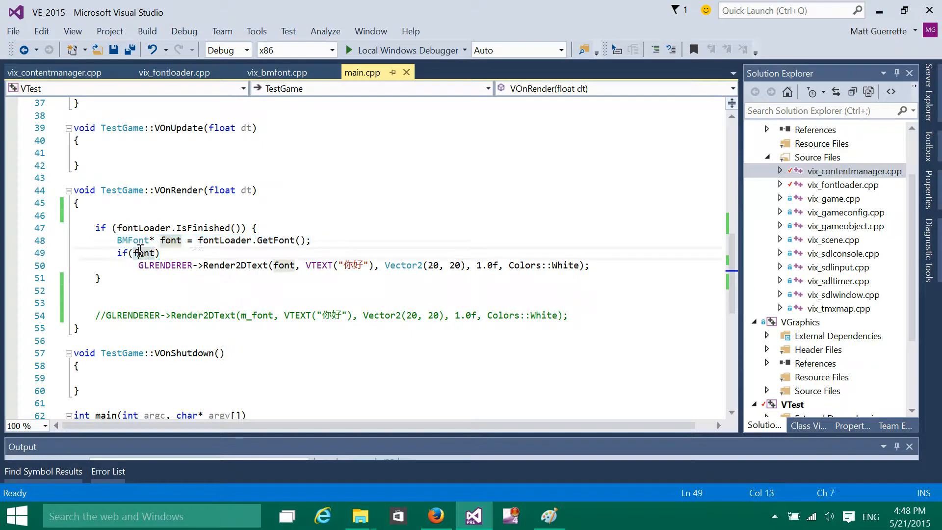
left_click(145, 253)
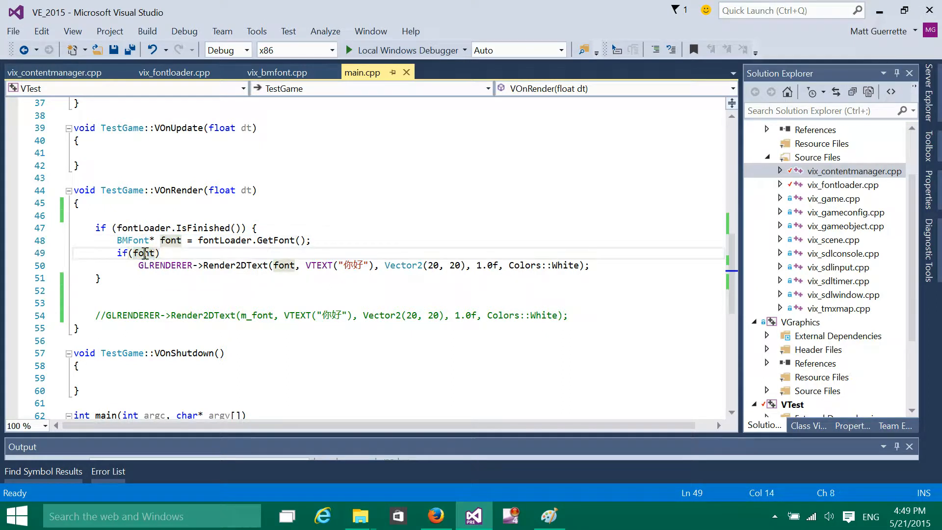
left_click(230, 265)
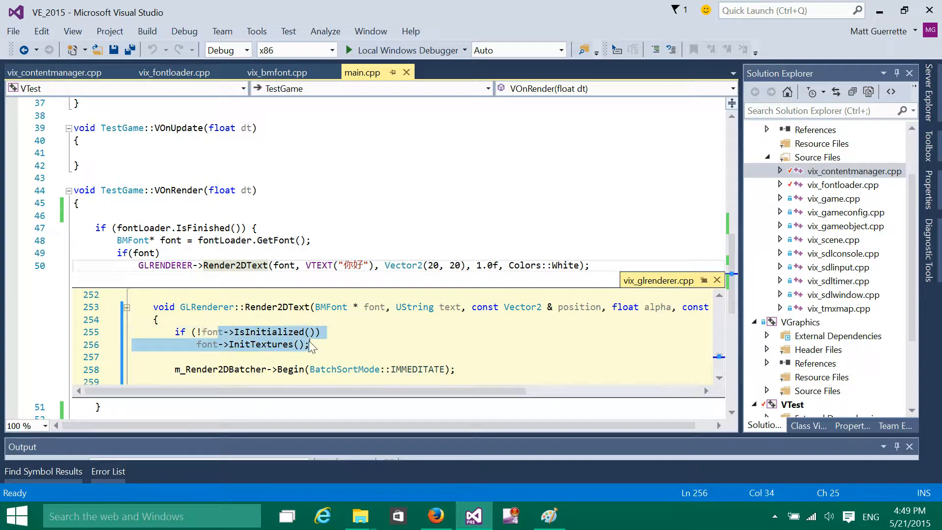
left_click(272, 332)
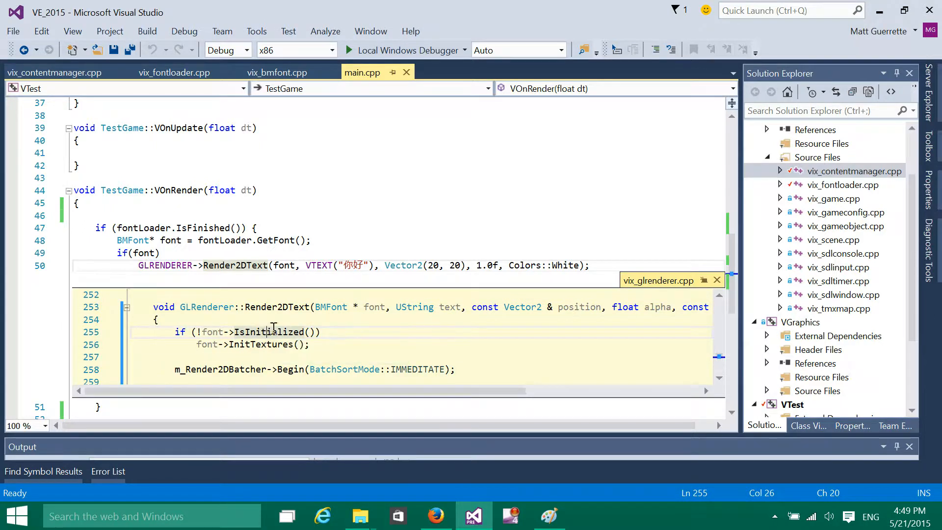
double_click(260, 345)
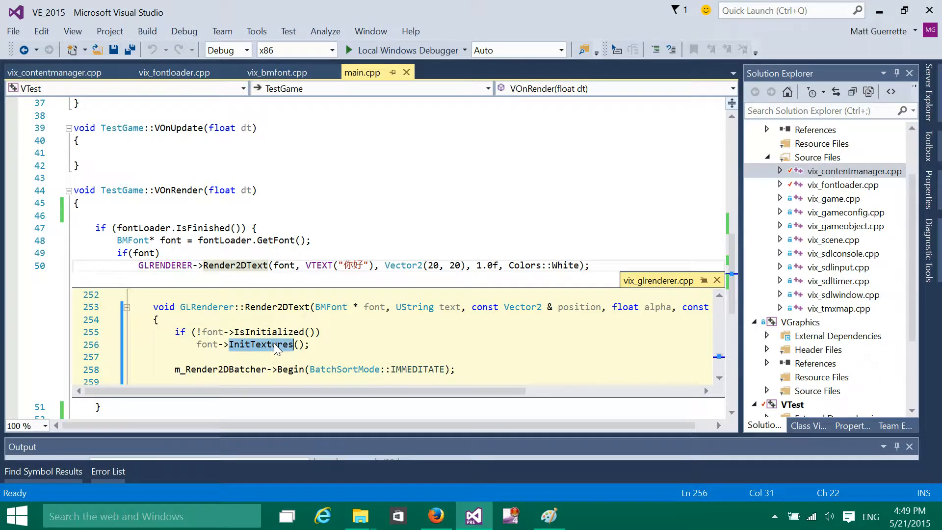
mouse_move(260, 352)
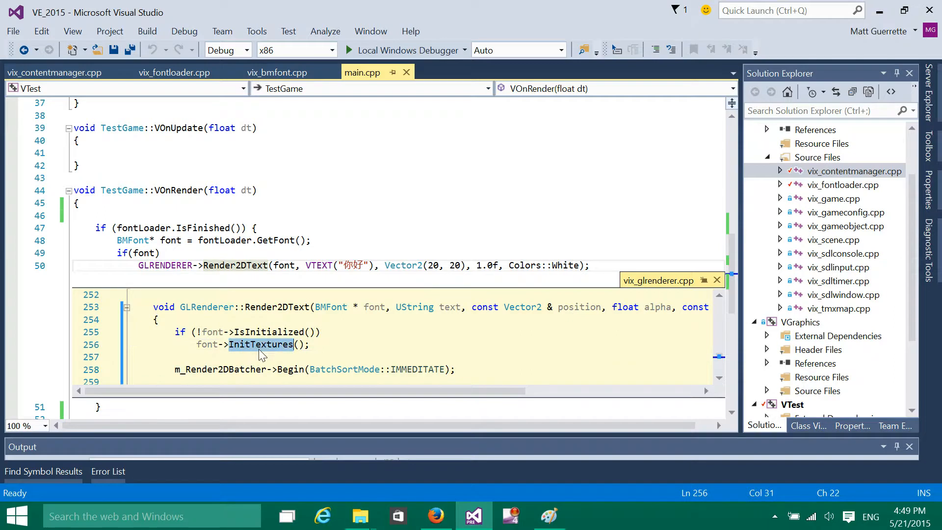
mouse_move(273, 346)
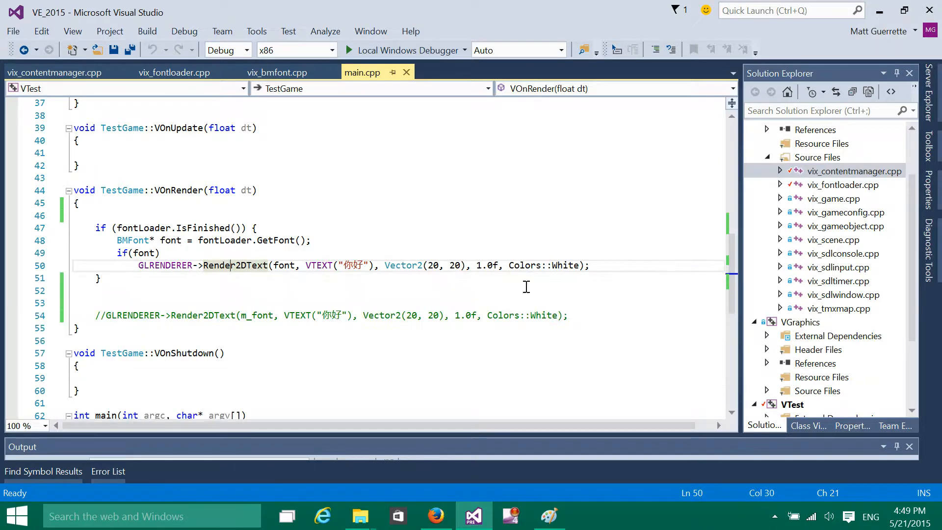
mouse_move(389, 51)
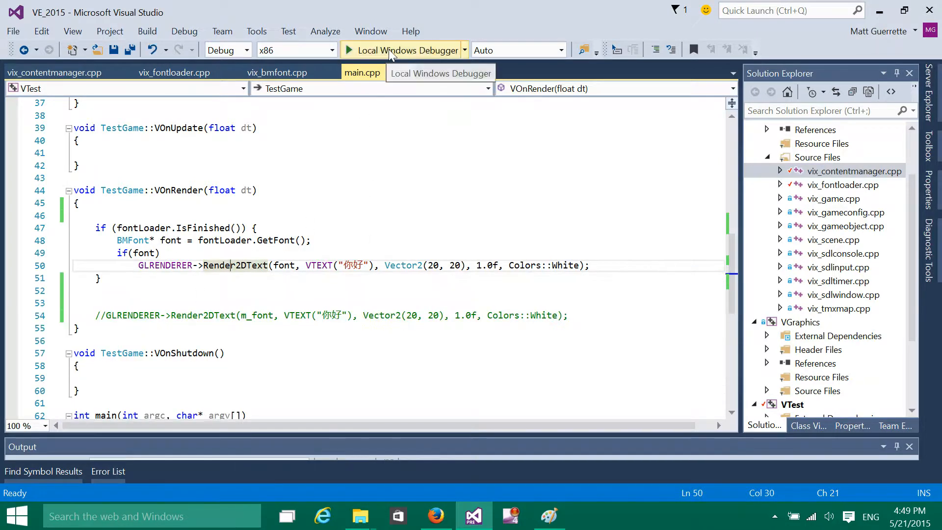
left_click(404, 50)
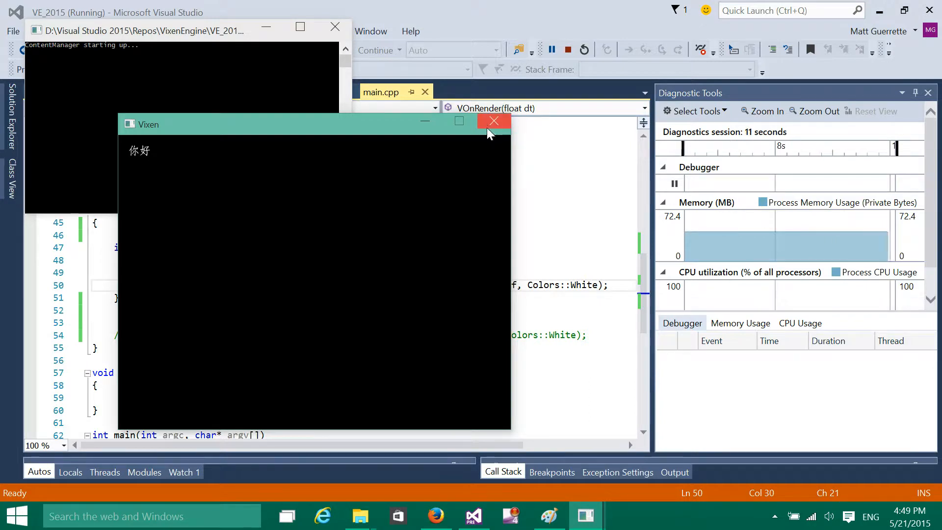
left_click(494, 120)
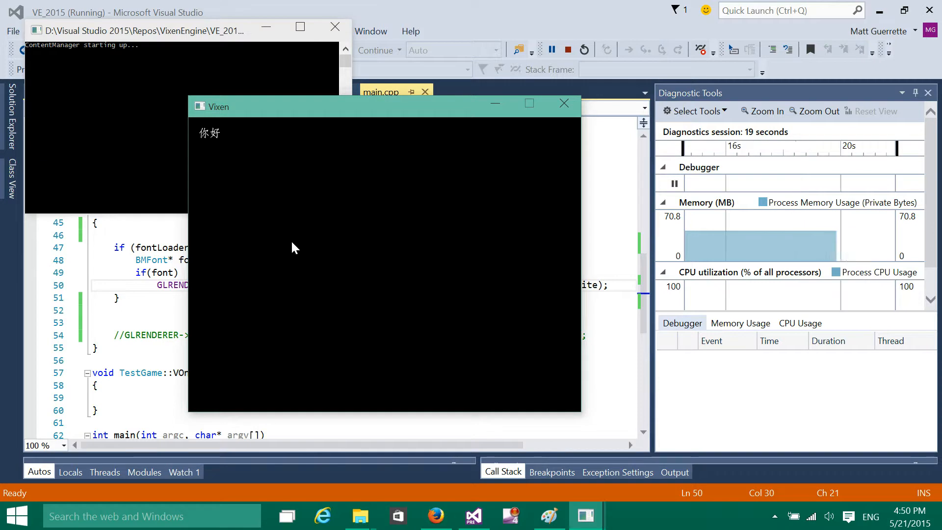
mouse_move(482, 171)
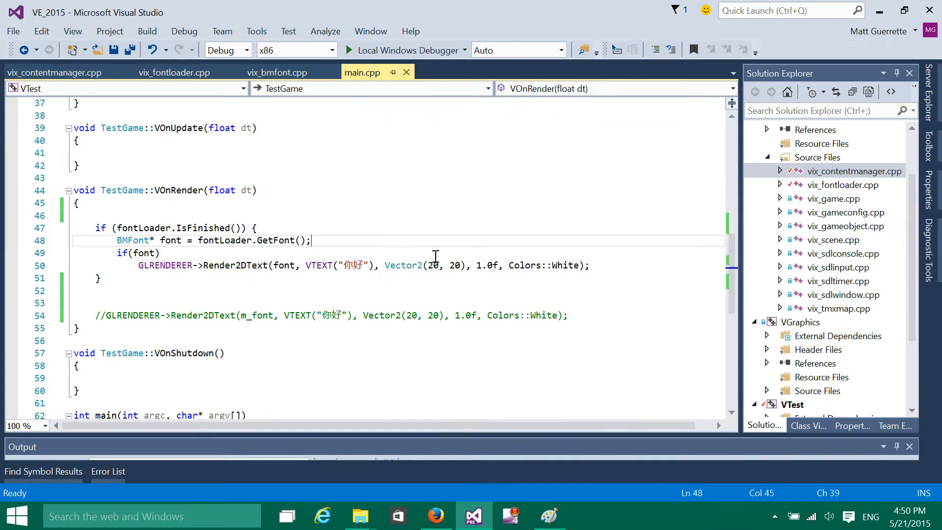
- Bring up the context menu for vix_contentmanager.cpp in Solution Explorer to compare with unmodified
right_click(854, 171)
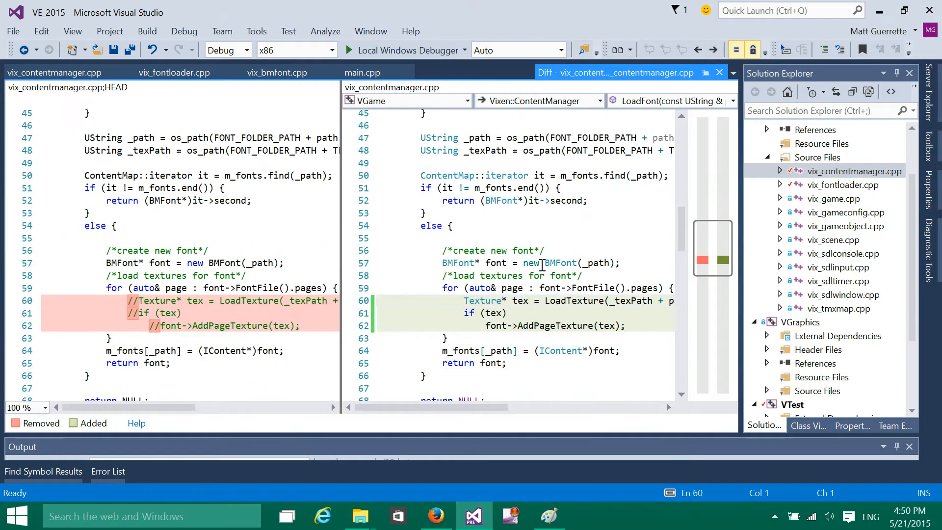
mouse_move(530, 263)
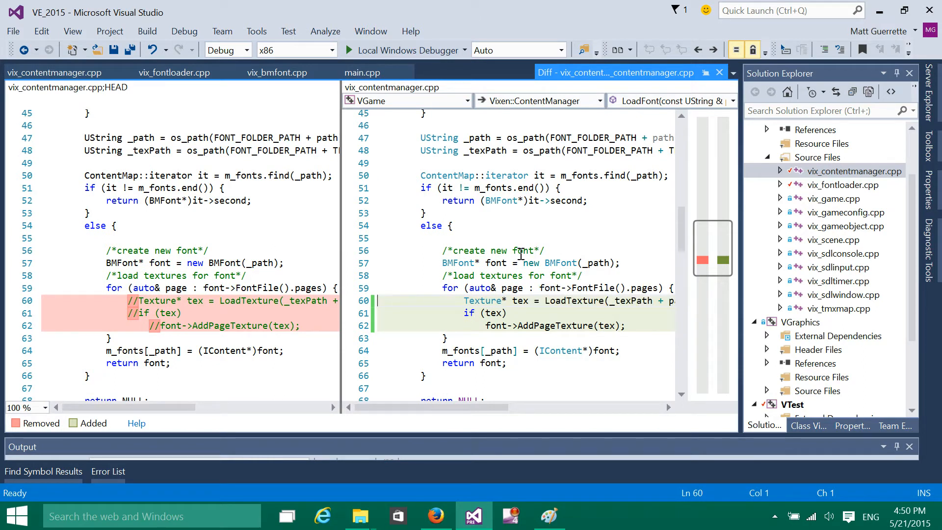
mouse_move(445, 250)
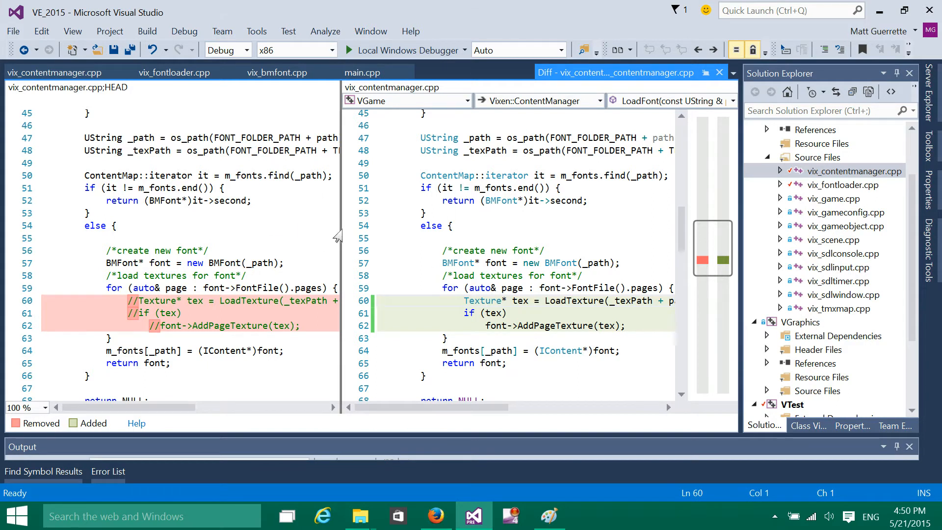
mouse_move(335, 232)
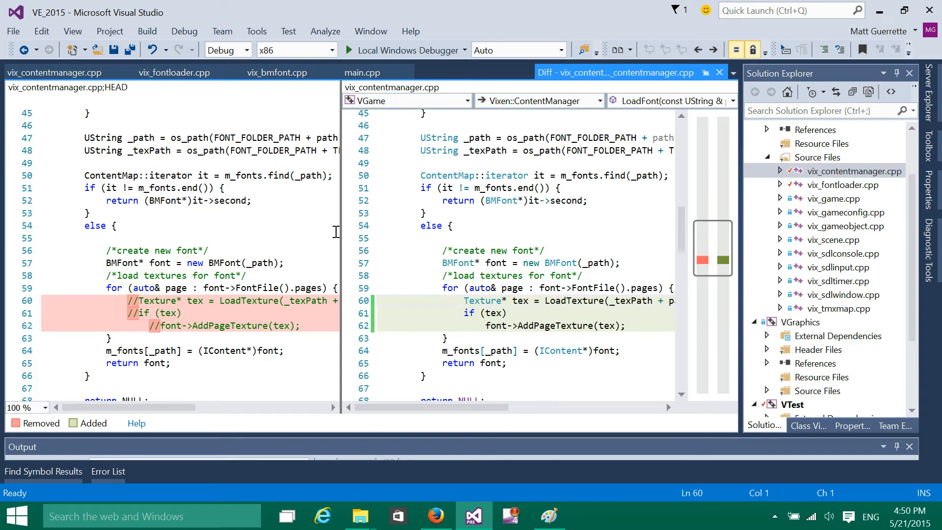